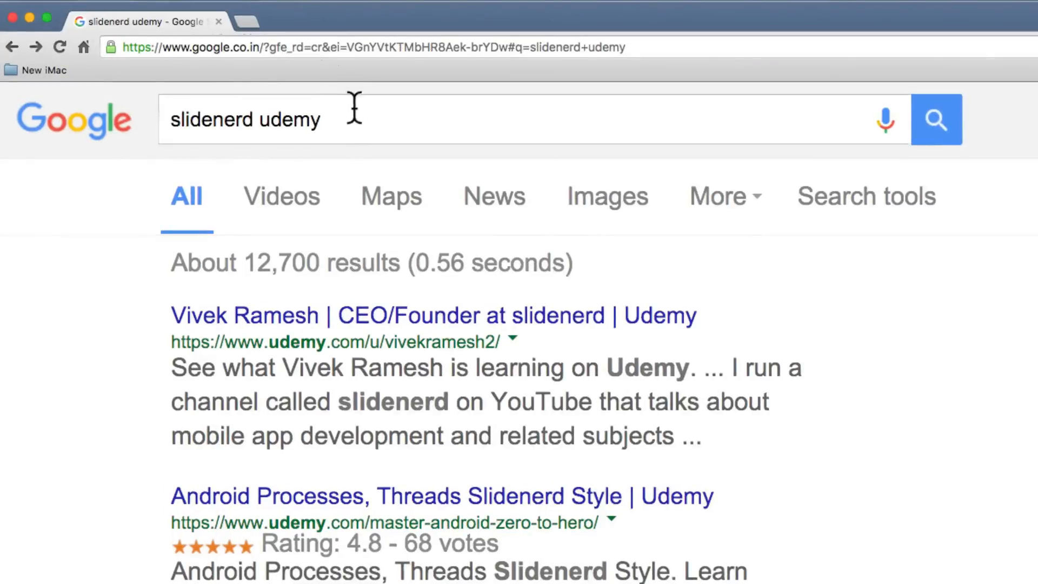
# Open the slidenerd founder's Udemy instructor profile from the Google results
pyautogui.click(433, 315)
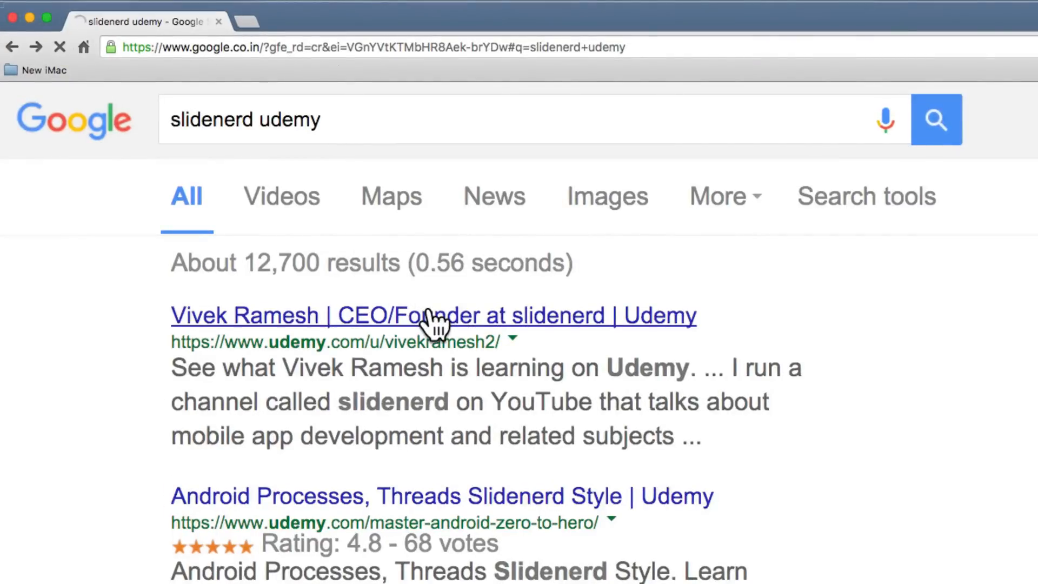
pyautogui.click(434, 315)
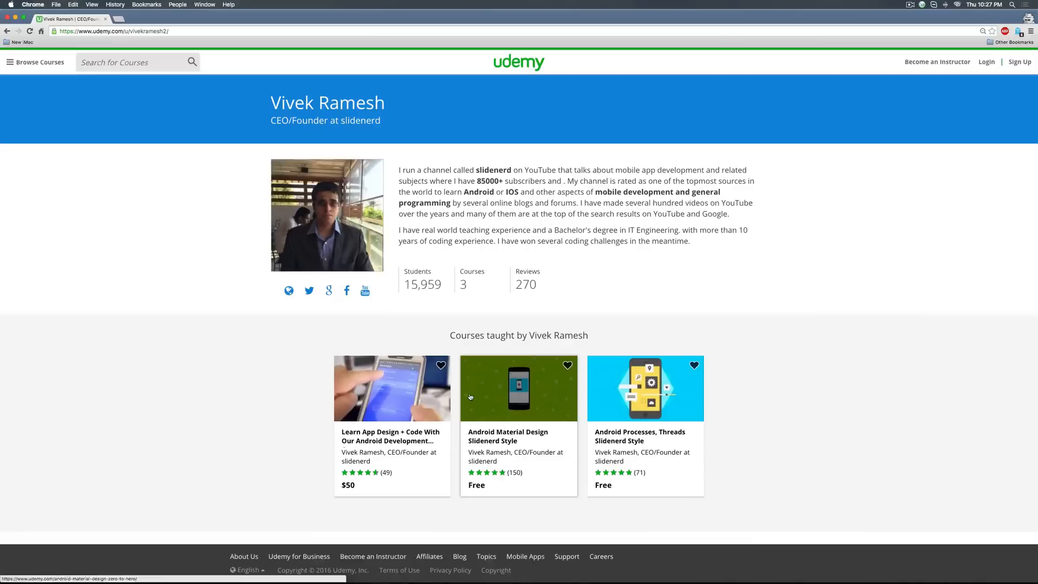
pyautogui.moveTo(471, 397)
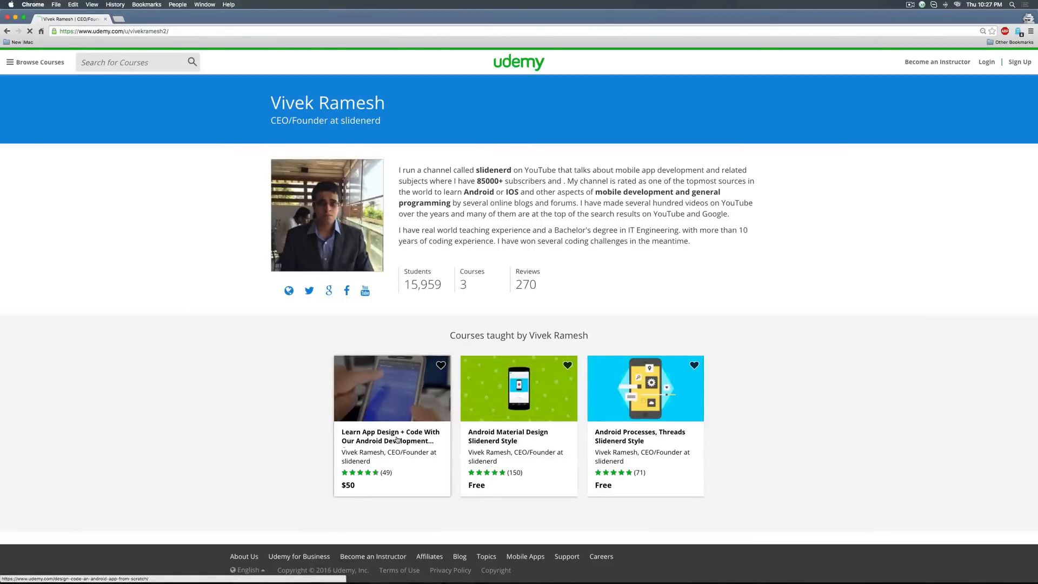
# Redeem coupon code 'slidenerd' on the $50 Android course, cutting the price to $20
pyautogui.click(390, 436)
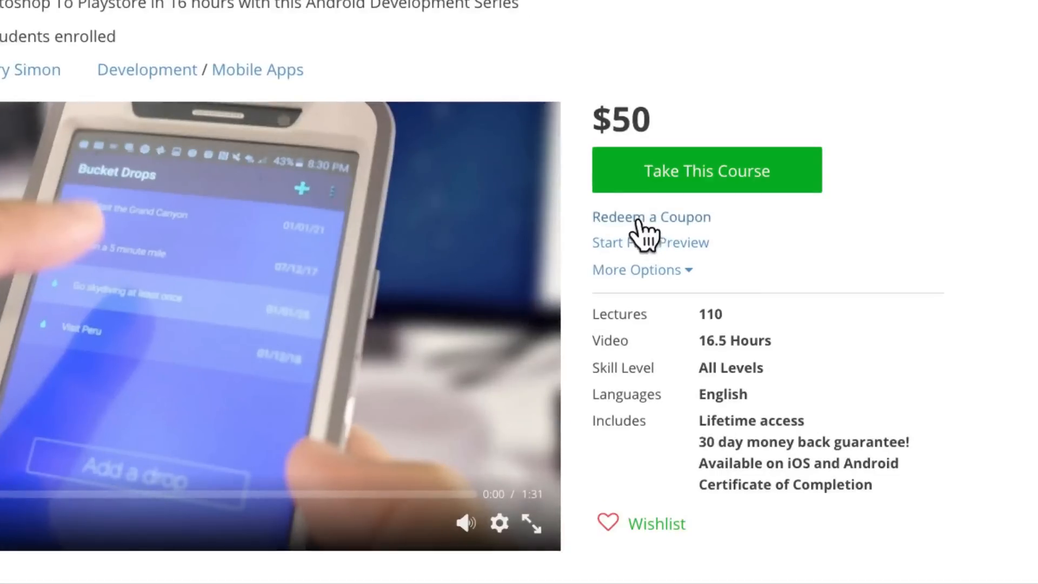
pyautogui.click(650, 216)
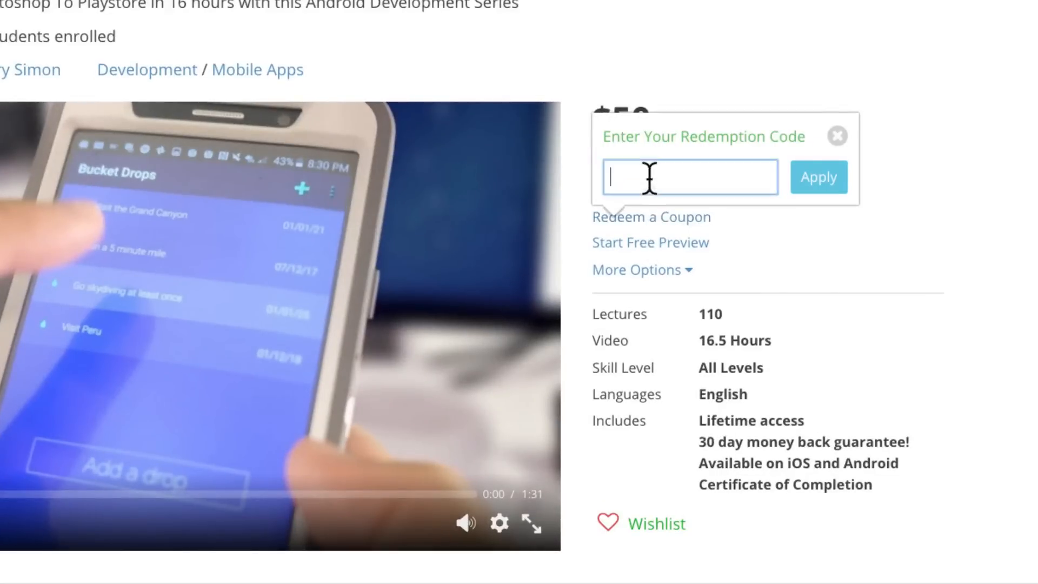
pyautogui.write('slidenerd')
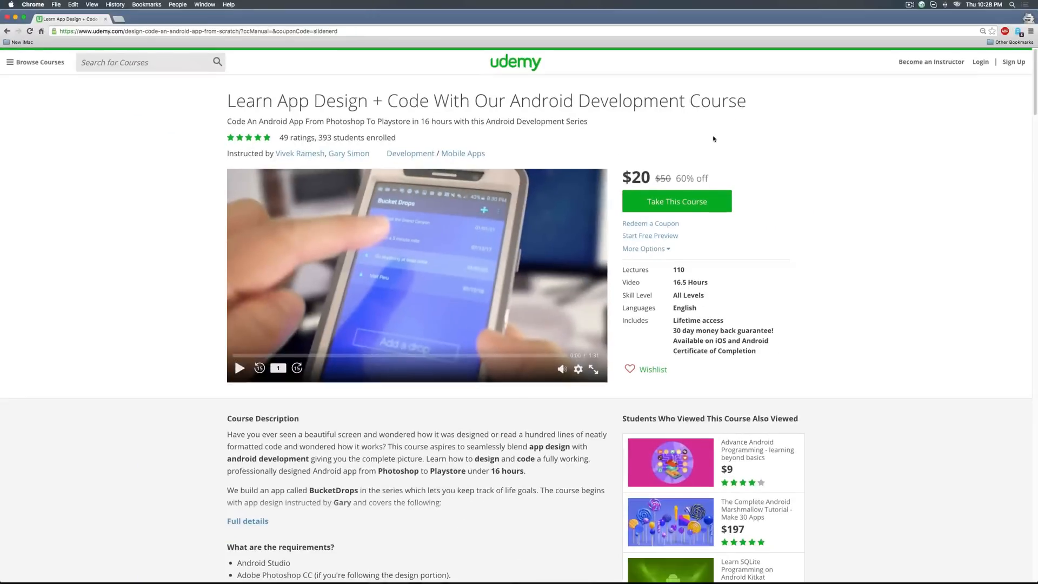
pyautogui.click(676, 201)
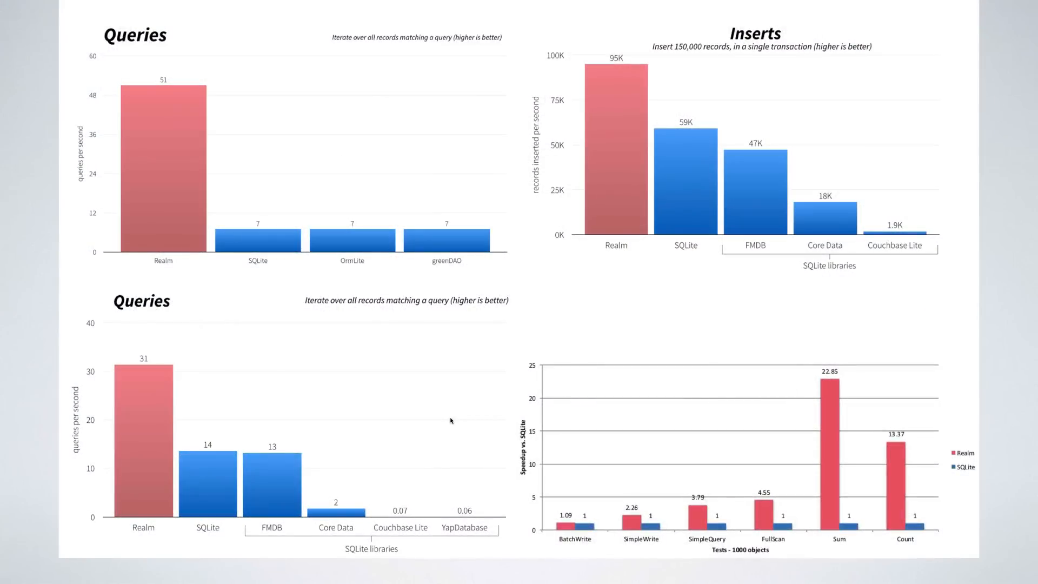
pyautogui.moveTo(180, 274)
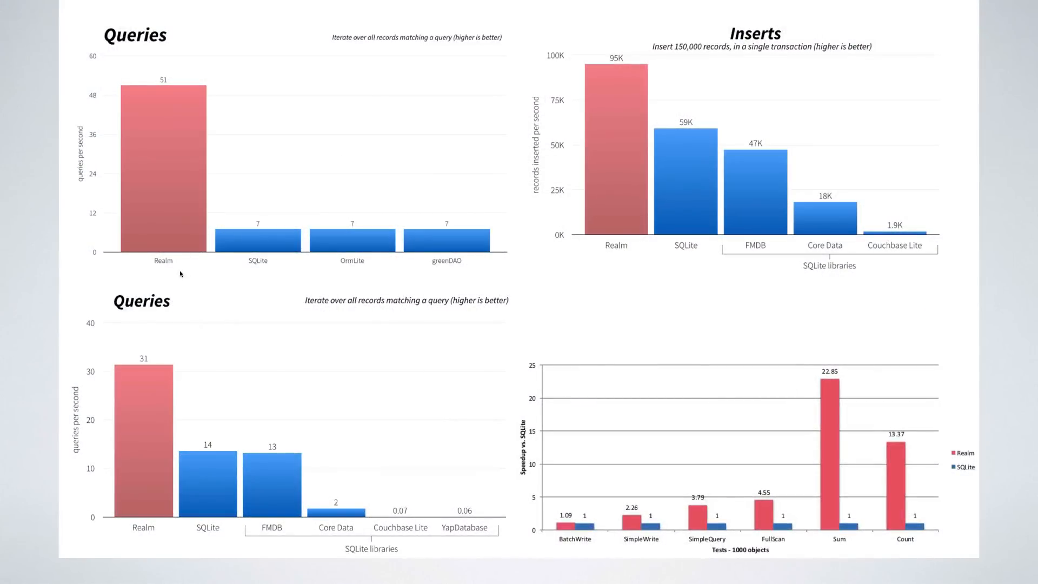
pyautogui.moveTo(856, 22)
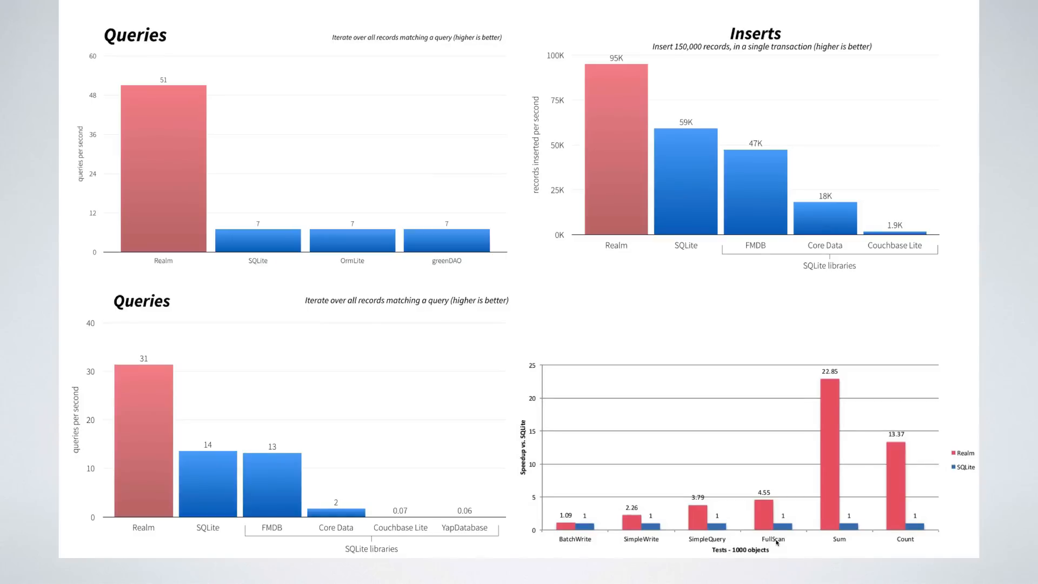
pyautogui.moveTo(845, 542)
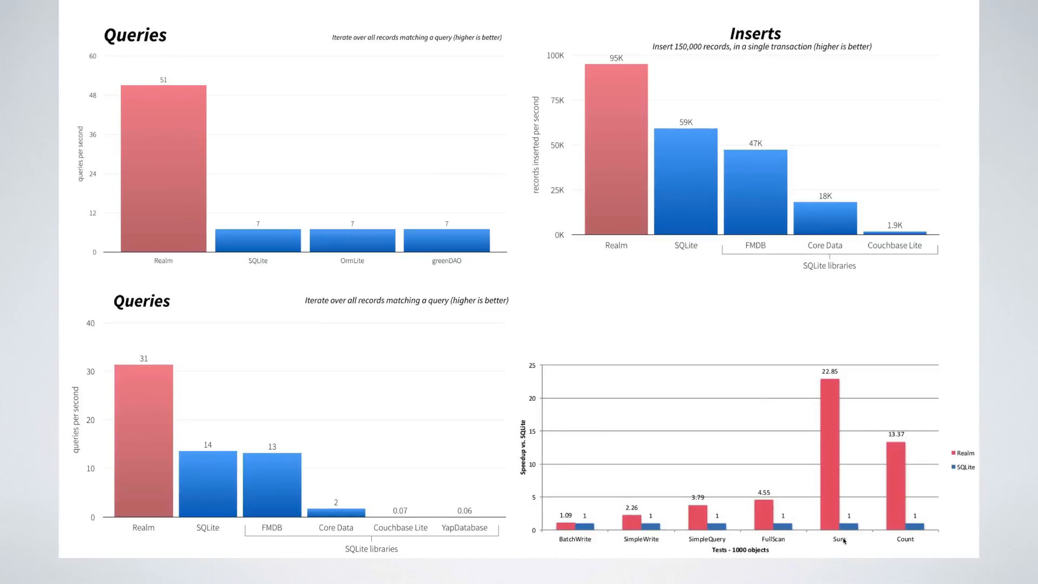